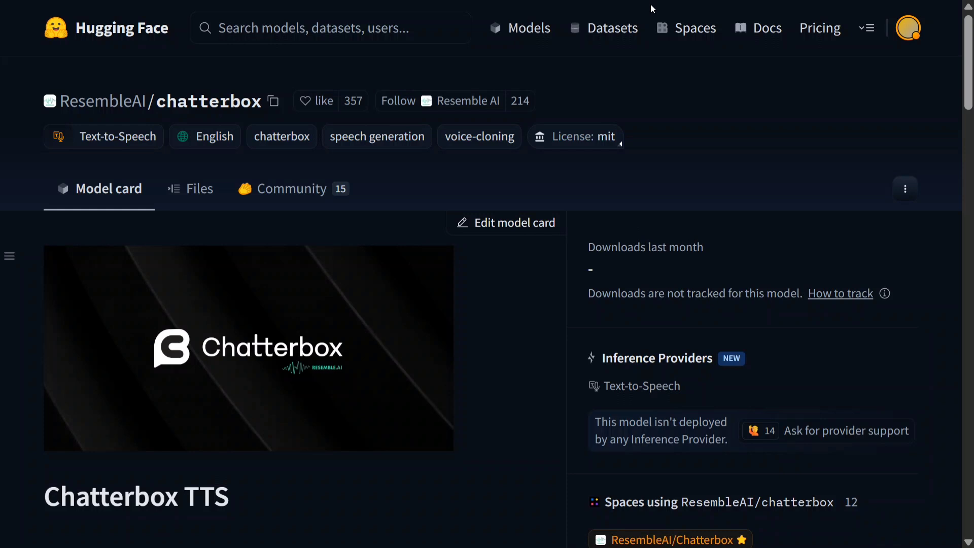
# - Open the ResembleAI/Chatterbox demo Space from the chatterbox model card
pyautogui.click(668, 539)
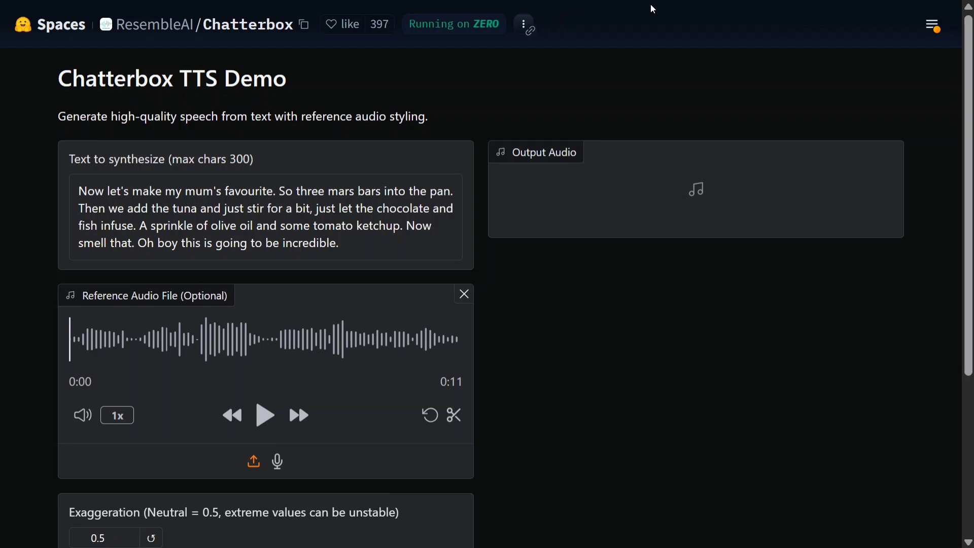
pyautogui.moveTo(111, 198)
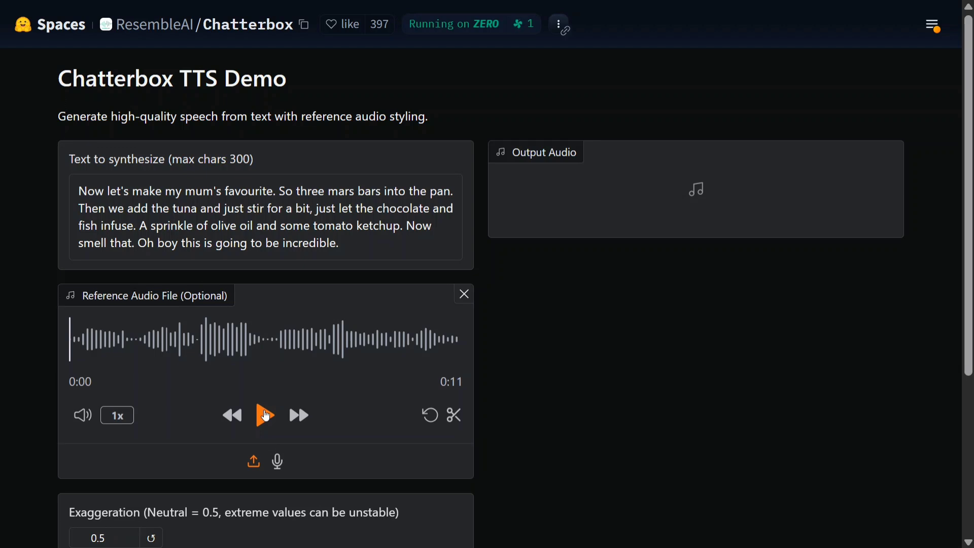
# - Play the preloaded 11-second reference voice clip and review the Exaggeration and CFG/Pace sliders
pyautogui.click(265, 415)
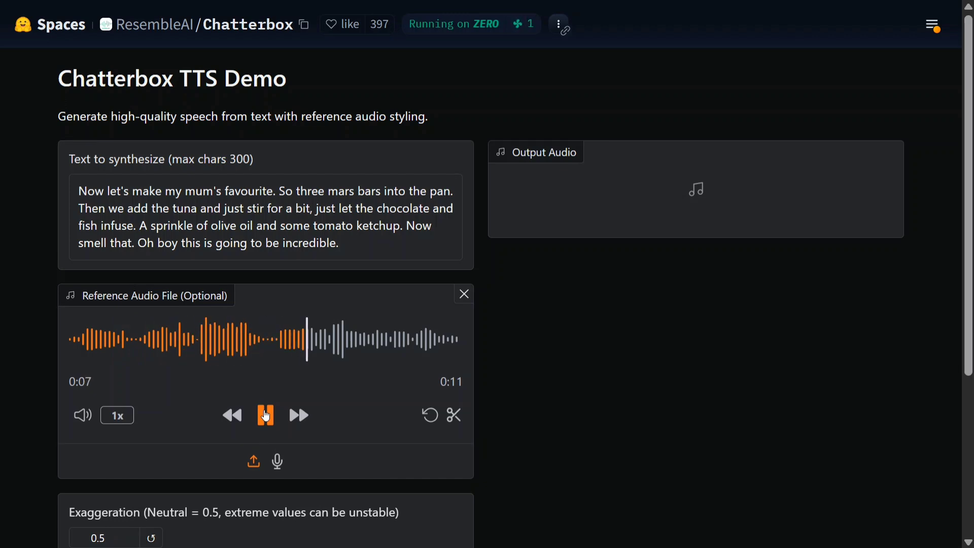
pyautogui.scroll(-3)
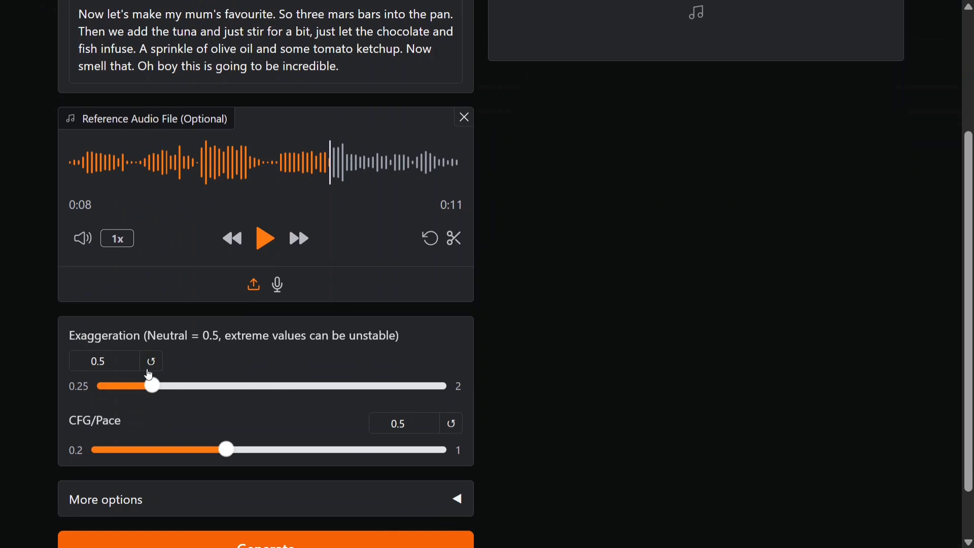
pyautogui.moveTo(264, 349)
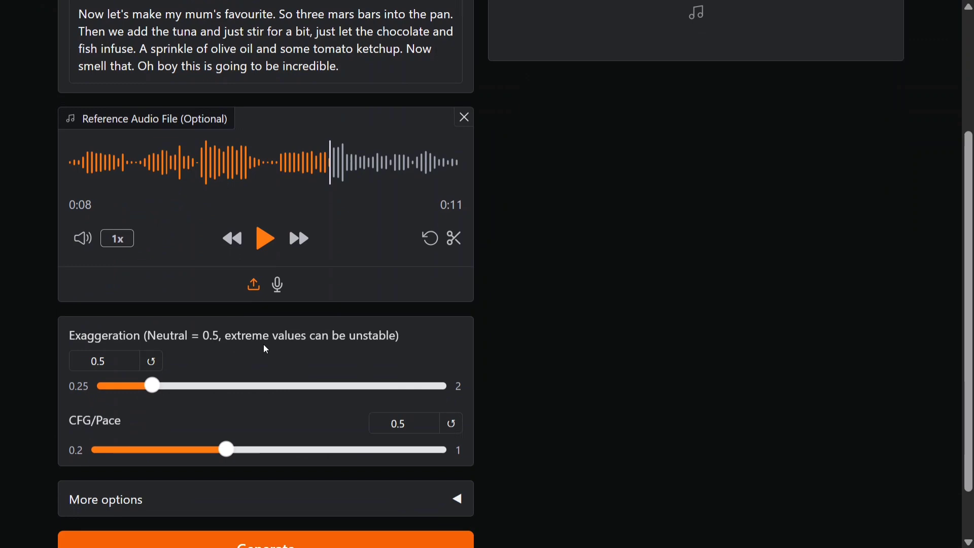
pyautogui.moveTo(334, 383)
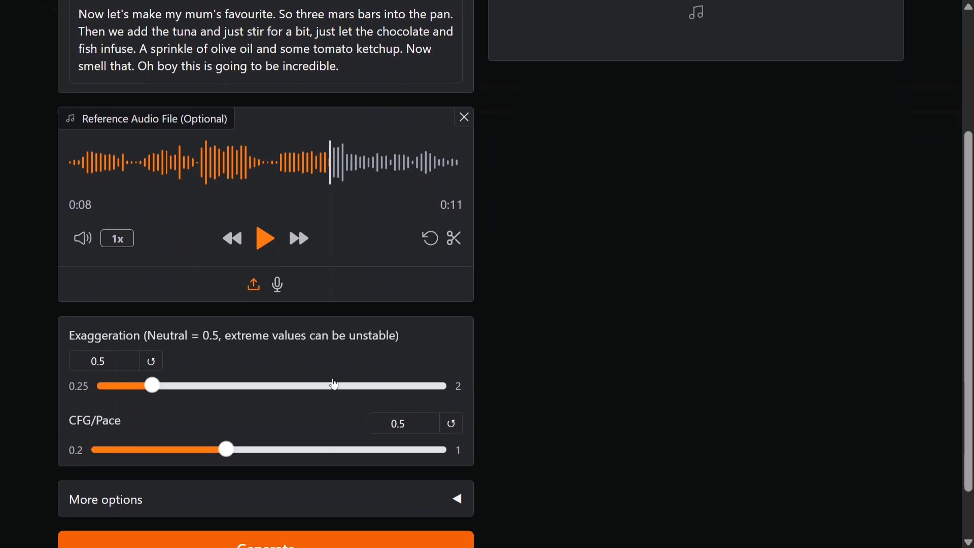
pyautogui.scroll(-3)
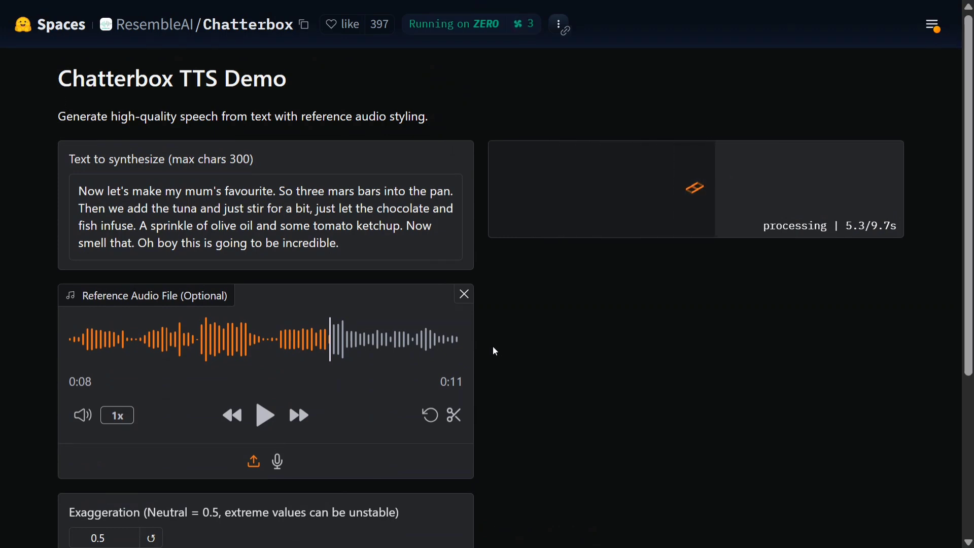
pyautogui.moveTo(937, 253)
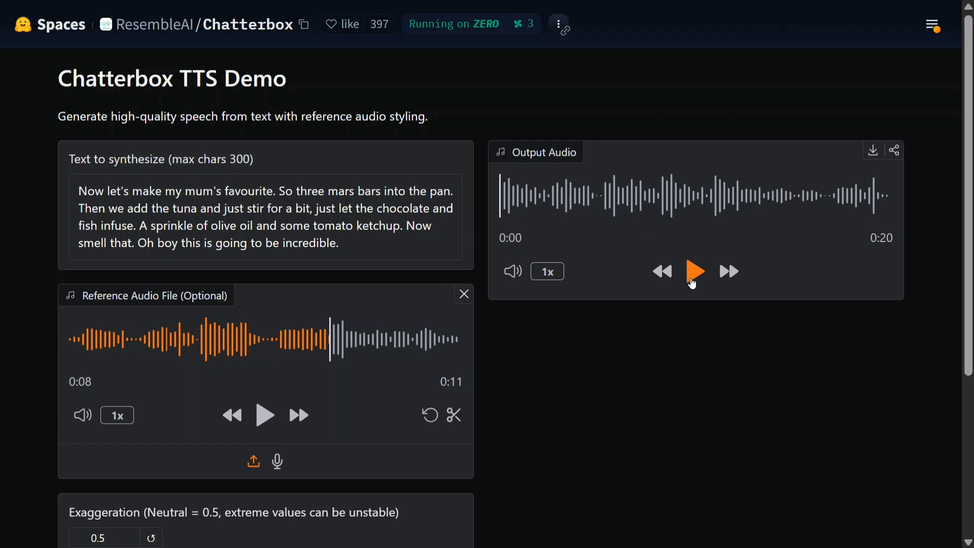
# - Play the generated 20-second recipe speech in the reference voice through to the end
pyautogui.click(694, 271)
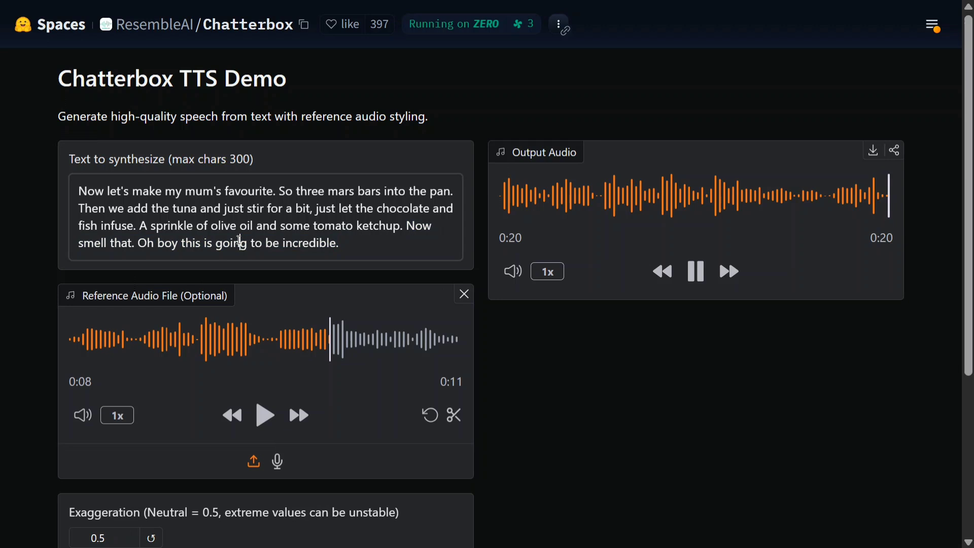
pyautogui.click(695, 272)
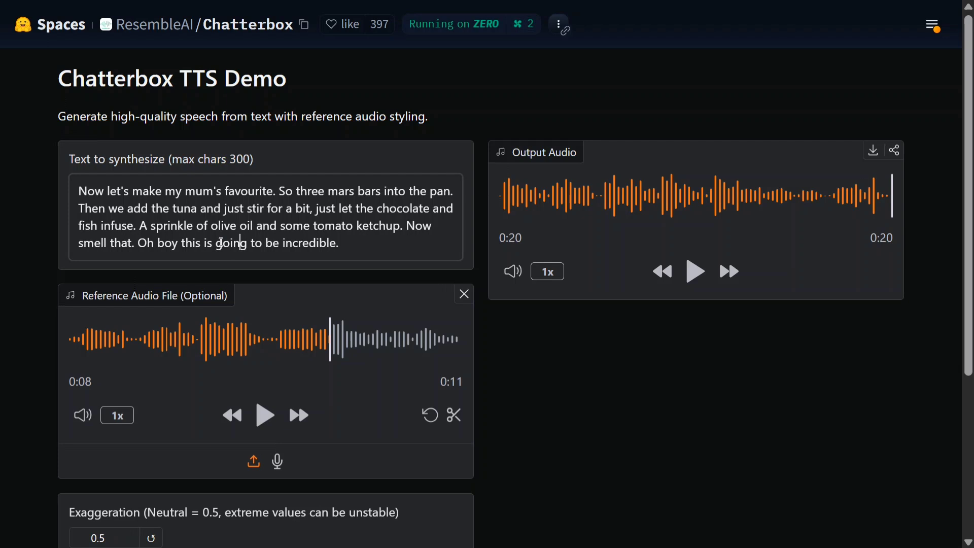
pyautogui.moveTo(464, 292)
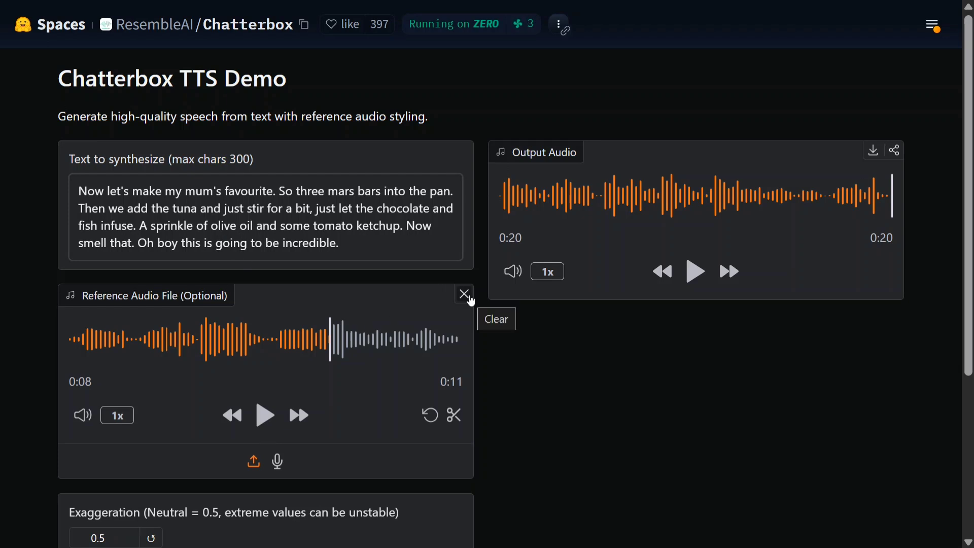
# - Replace the reference voice with a longer 1:33 recording uploaded from the desktop
pyautogui.click(463, 293)
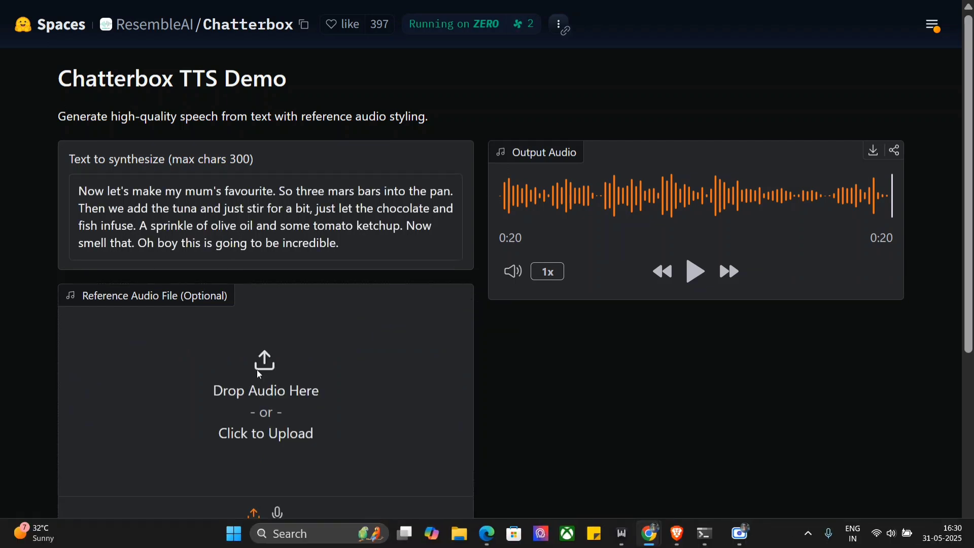
pyautogui.click(265, 433)
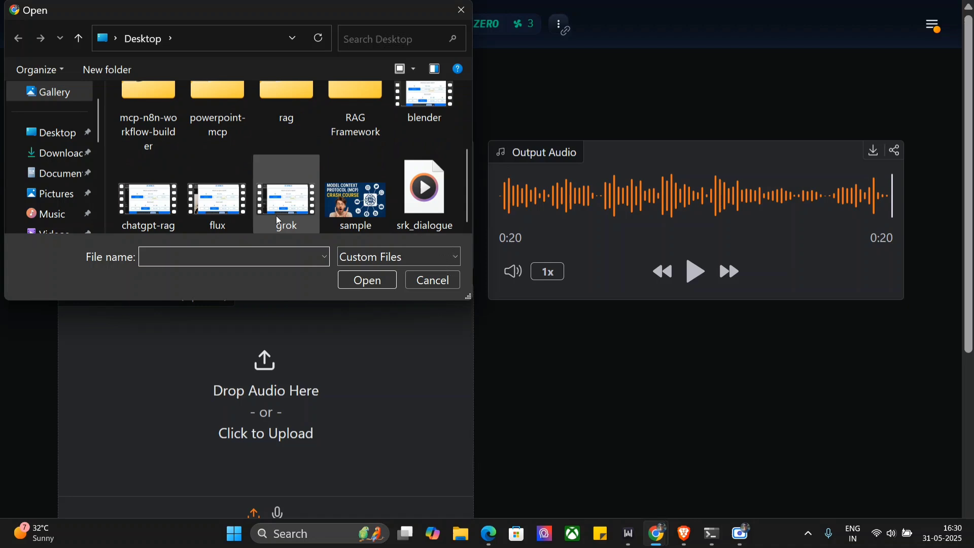
pyautogui.click(366, 280)
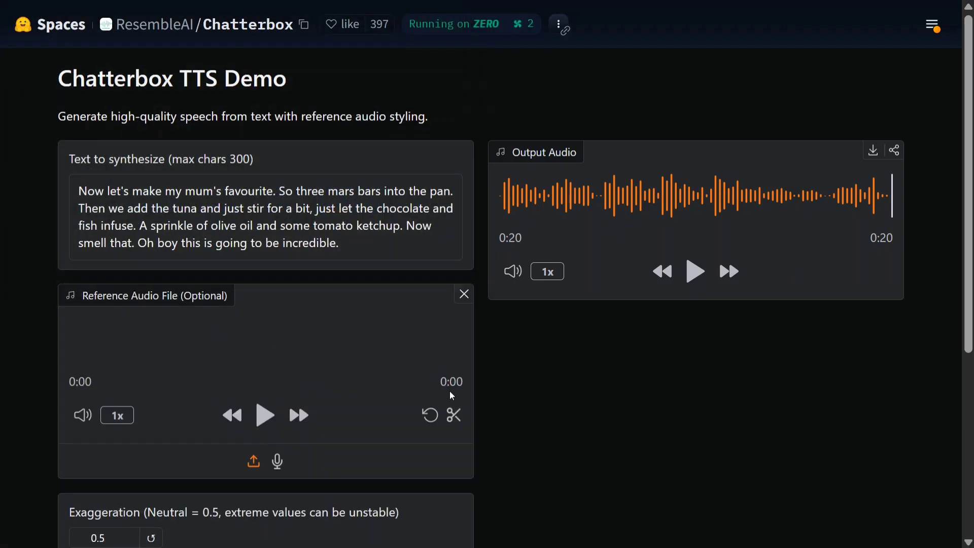
pyautogui.click(253, 460)
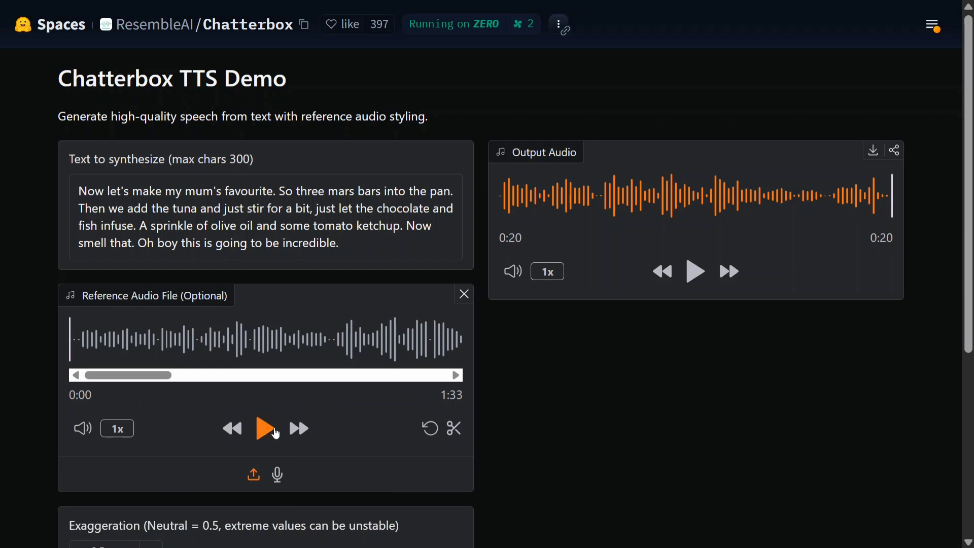
# - Preview the start of the new 1:33 reference recording, then pause it
pyautogui.click(265, 428)
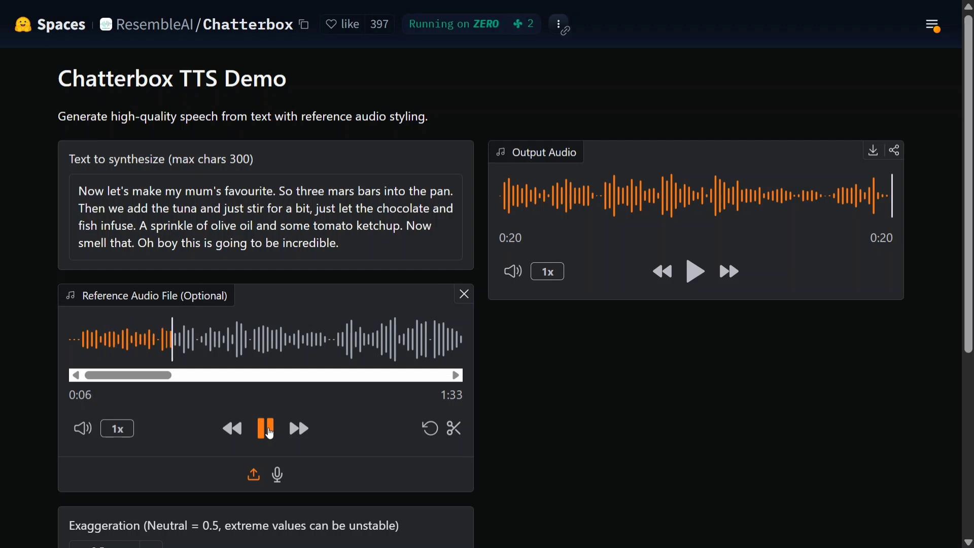
pyautogui.click(264, 428)
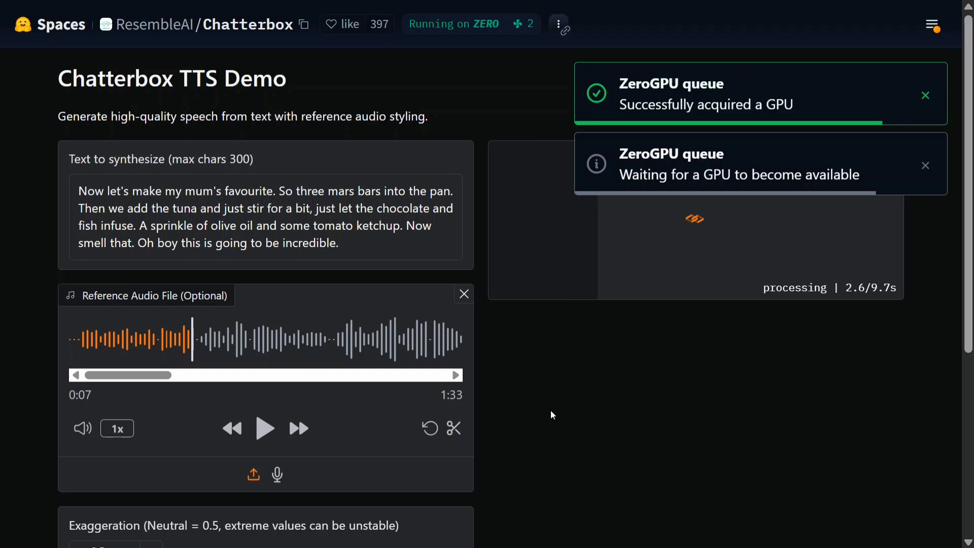
# - Generate the 15-second recipe speech in the new reference voice and listen to it
pyautogui.click(925, 165)
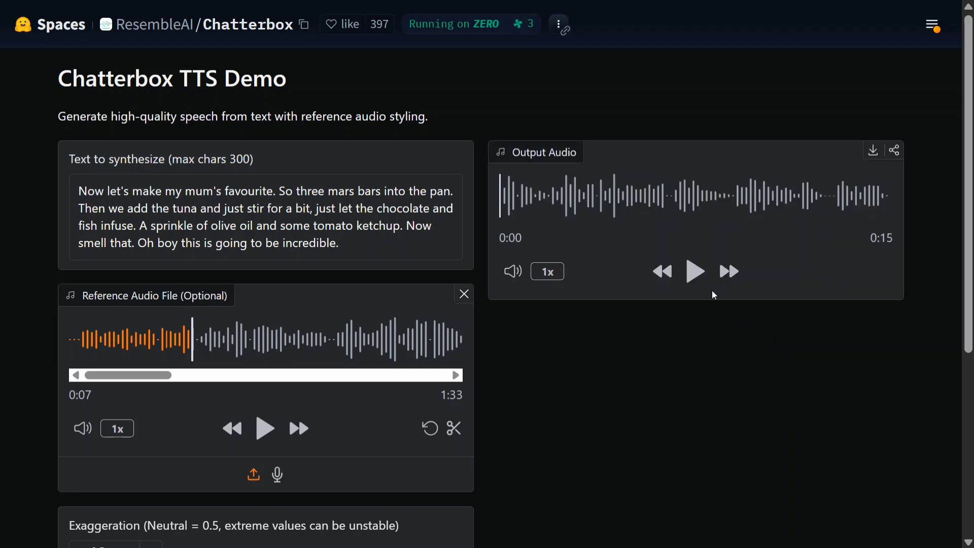
pyautogui.click(694, 271)
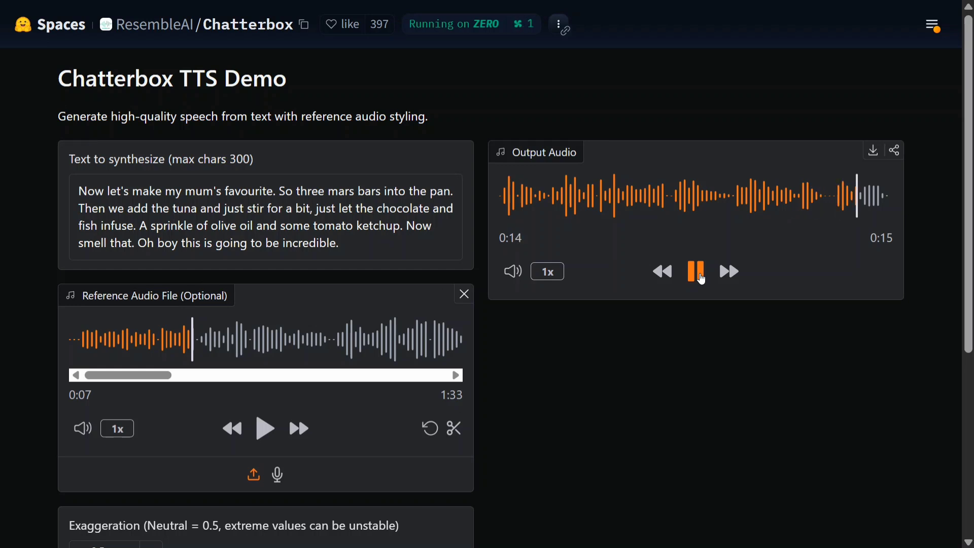
pyautogui.click(696, 272)
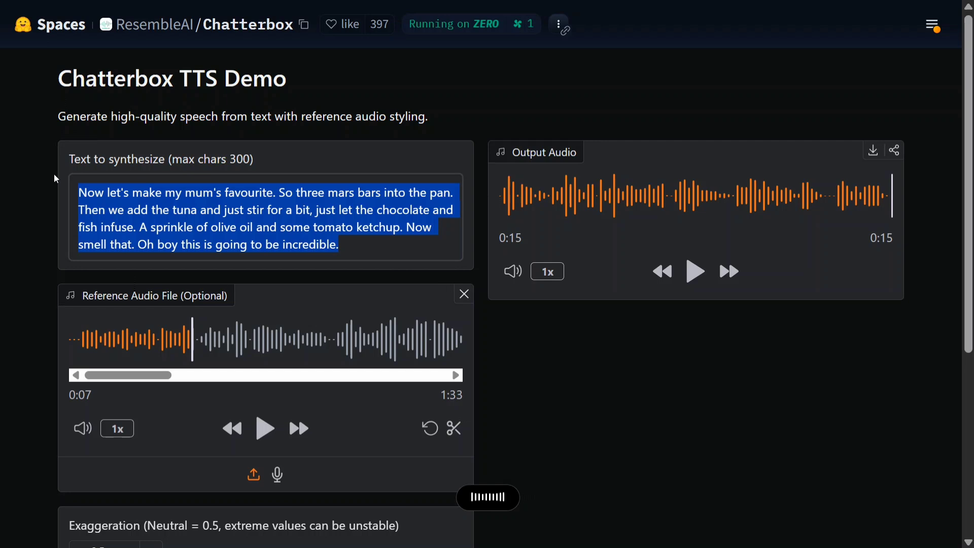
# - Synthesize 'Hi everyone, my new book "Model Context Protocol: Advanced AI Agents for Beginners"...' and play the 9-second clip
pyautogui.write('Hi everyone, my new book "Model Context Protocol: Advanced AI Agents for Beginners" is coming out shortly. Stay tuned, do read out the book and stay ahead of the curve.')
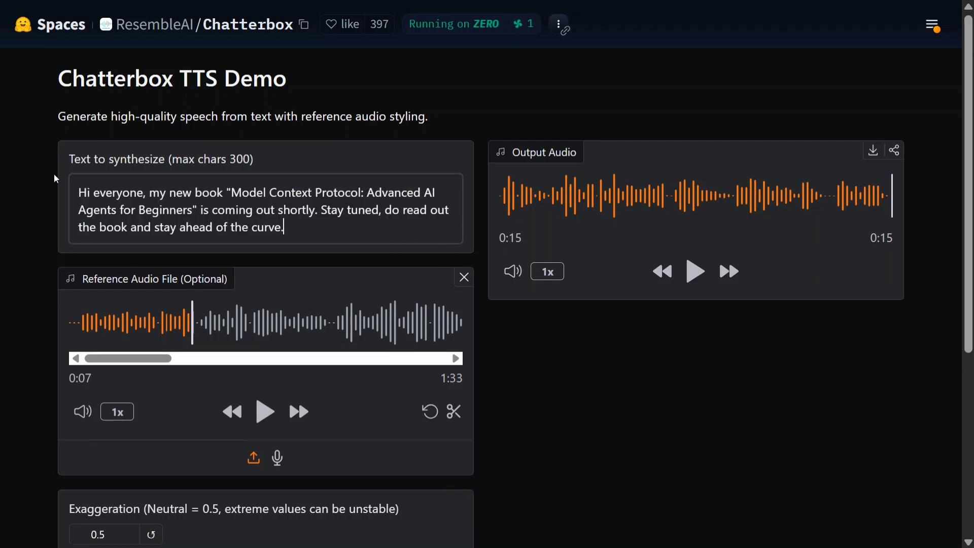
pyautogui.moveTo(362, 235)
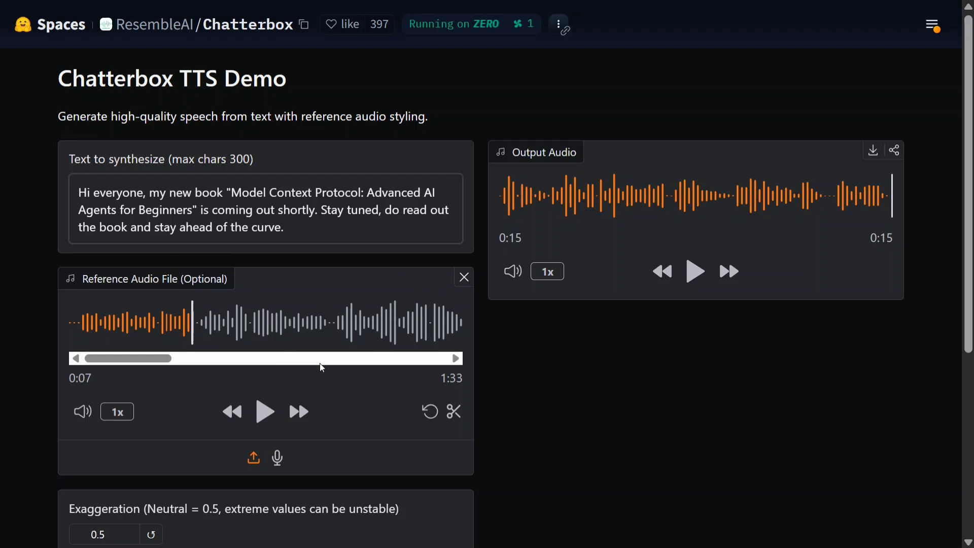
pyautogui.scroll(-3)
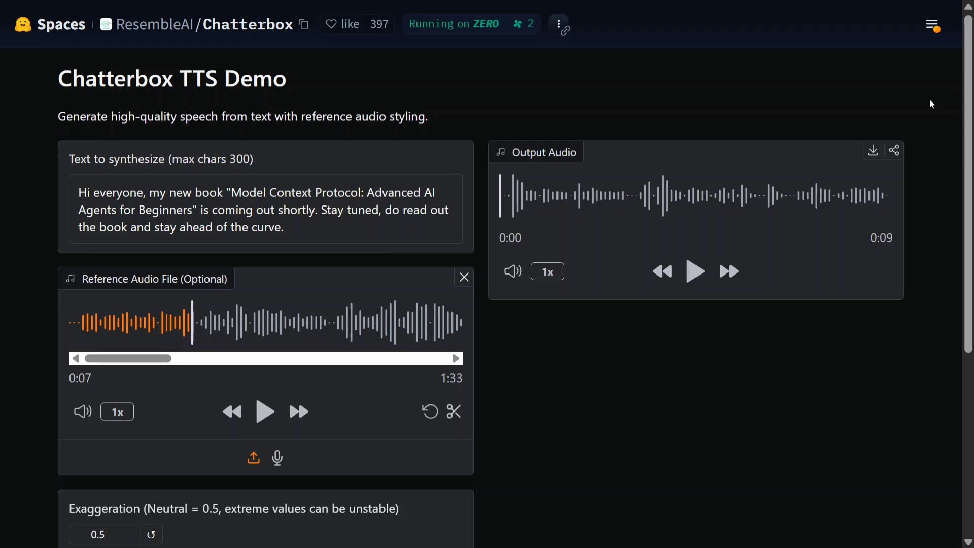
pyautogui.click(694, 271)
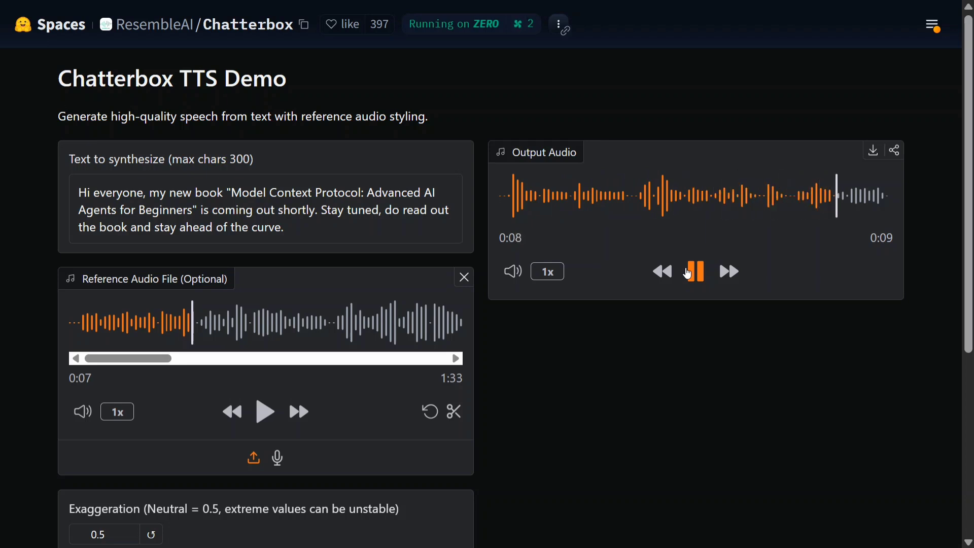
pyautogui.click(693, 271)
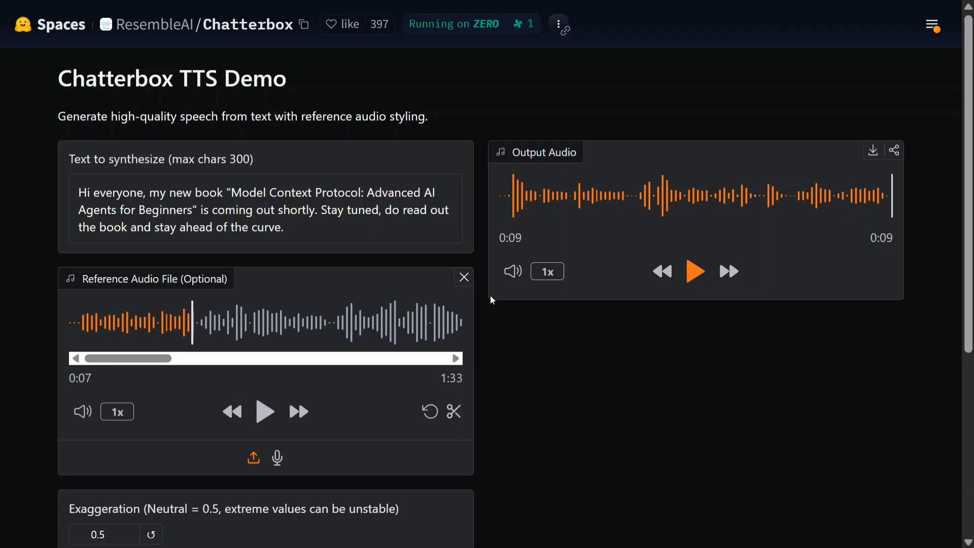
# - Swap the reference voice for the 11-second sample recording and preview it briefly
pyautogui.click(464, 277)
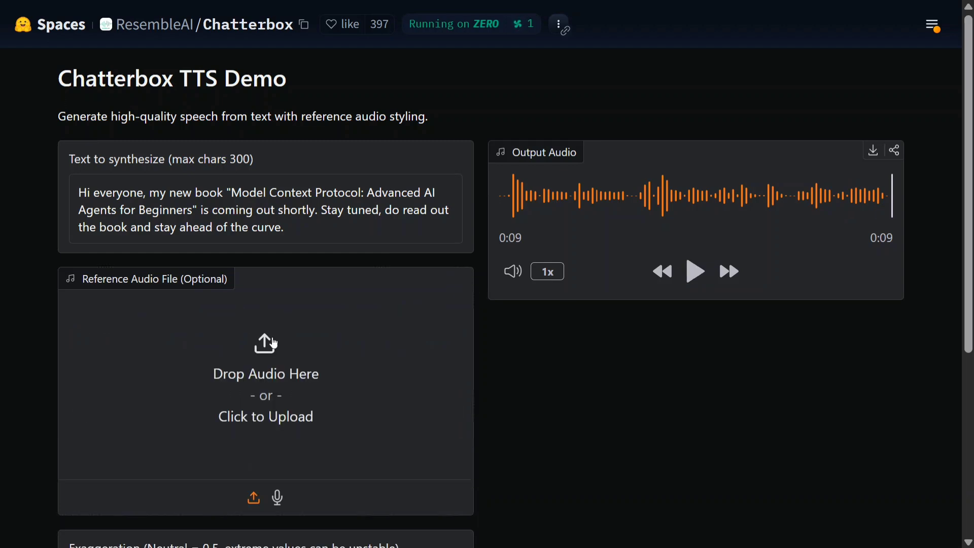
pyautogui.click(265, 416)
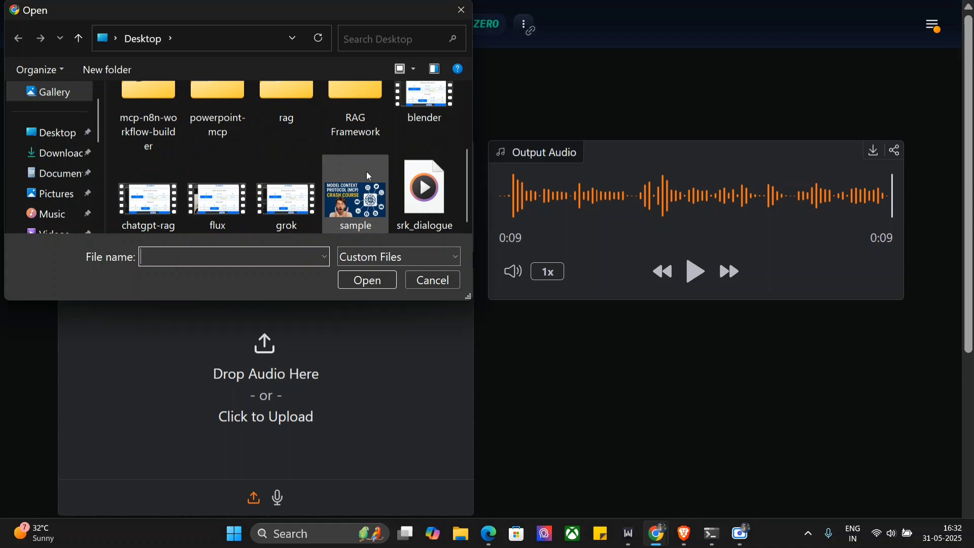
pyautogui.click(432, 280)
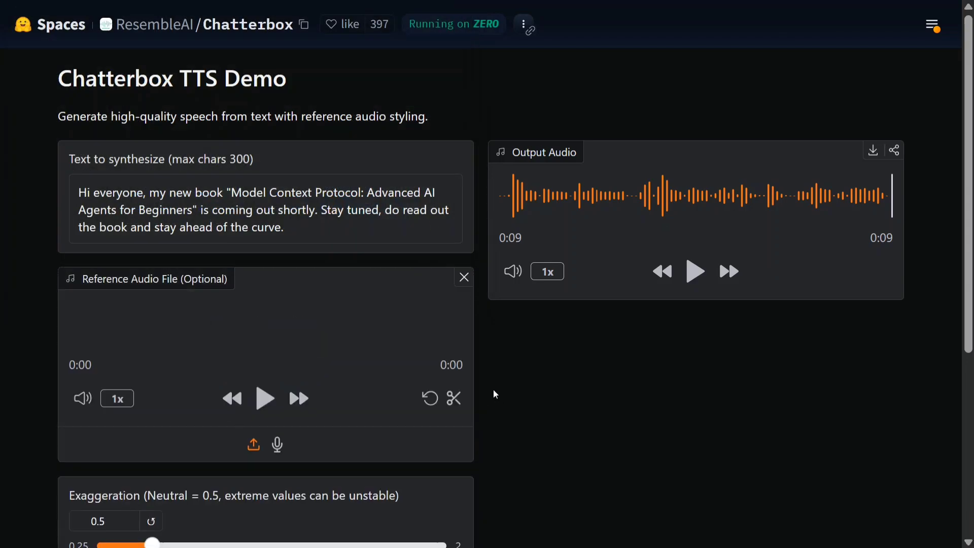
pyautogui.click(264, 397)
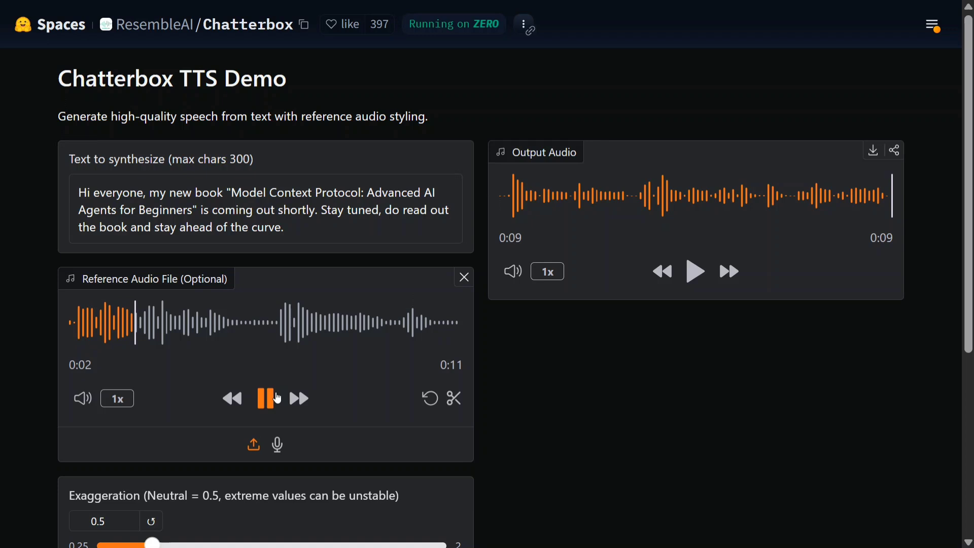
pyautogui.click(267, 397)
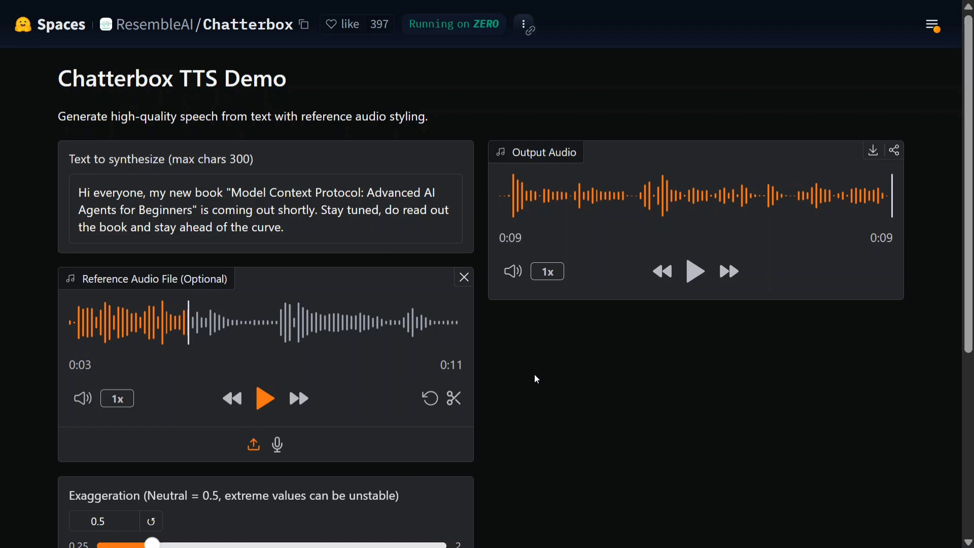
pyautogui.moveTo(366, 349)
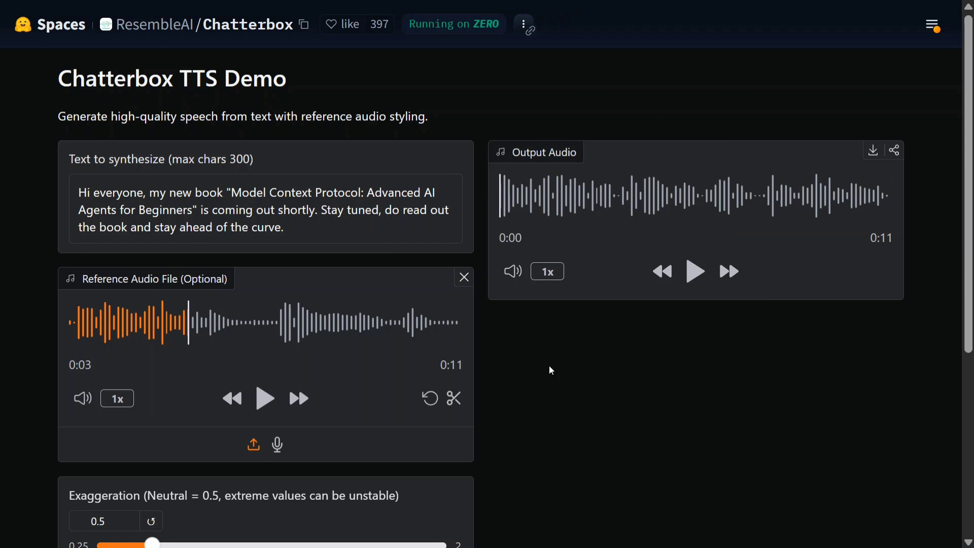
# - Play the announcement clip generated in the sample voice, then stop it
pyautogui.click(694, 272)
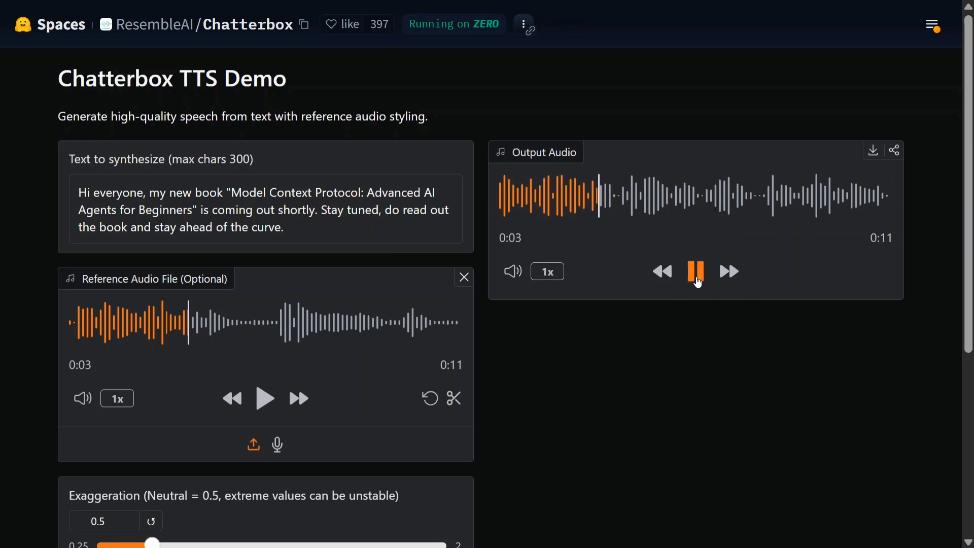
pyautogui.click(695, 272)
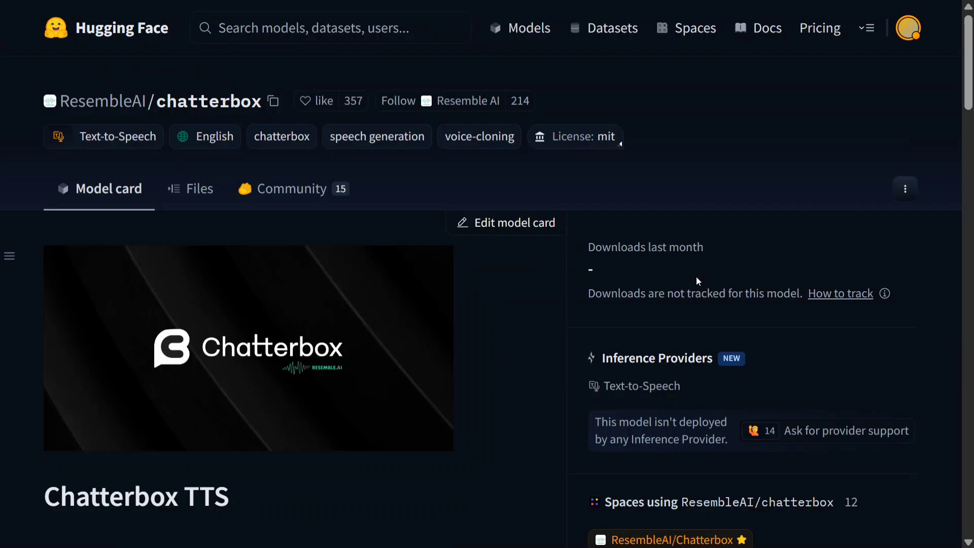
# - Read the model card introduction down to the Key Details feature list
pyautogui.scroll(-3)
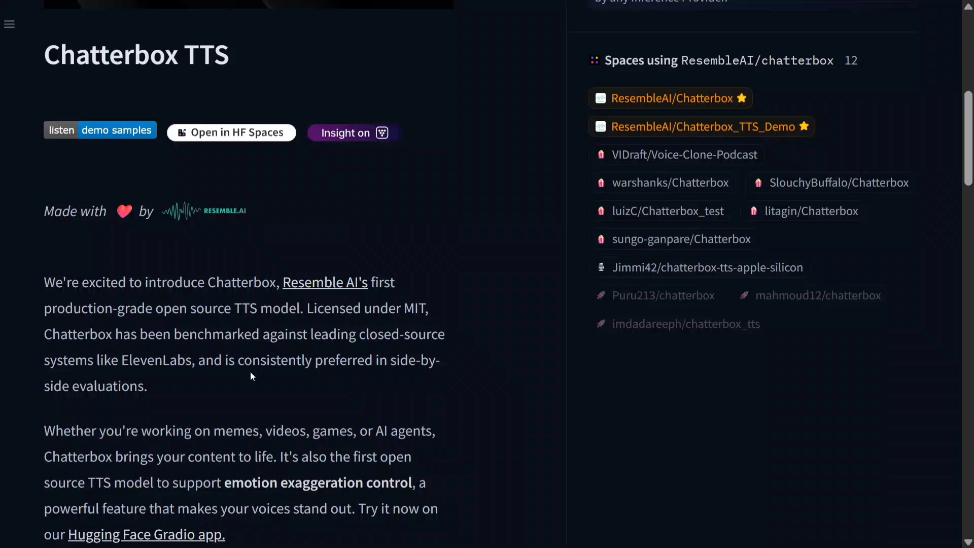
pyautogui.scroll(-3)
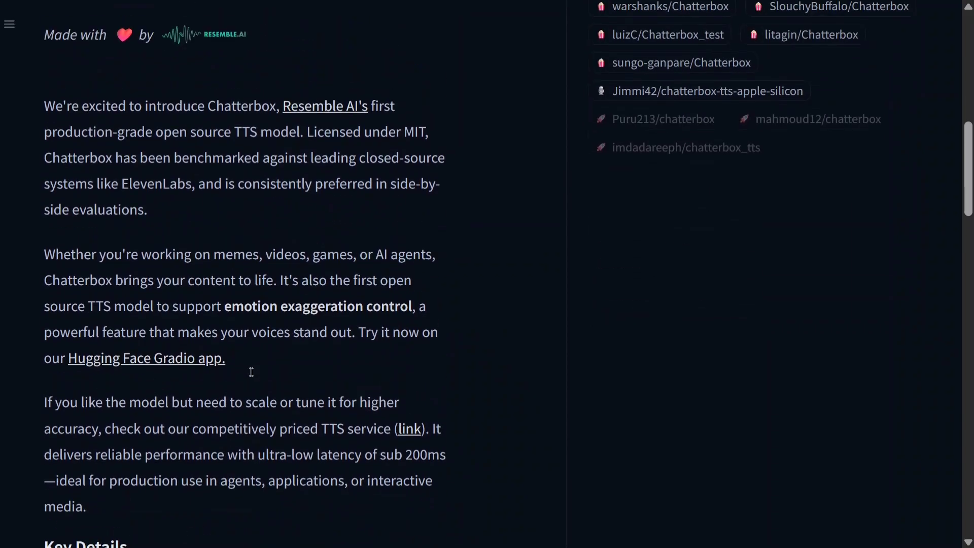
pyautogui.moveTo(250, 375)
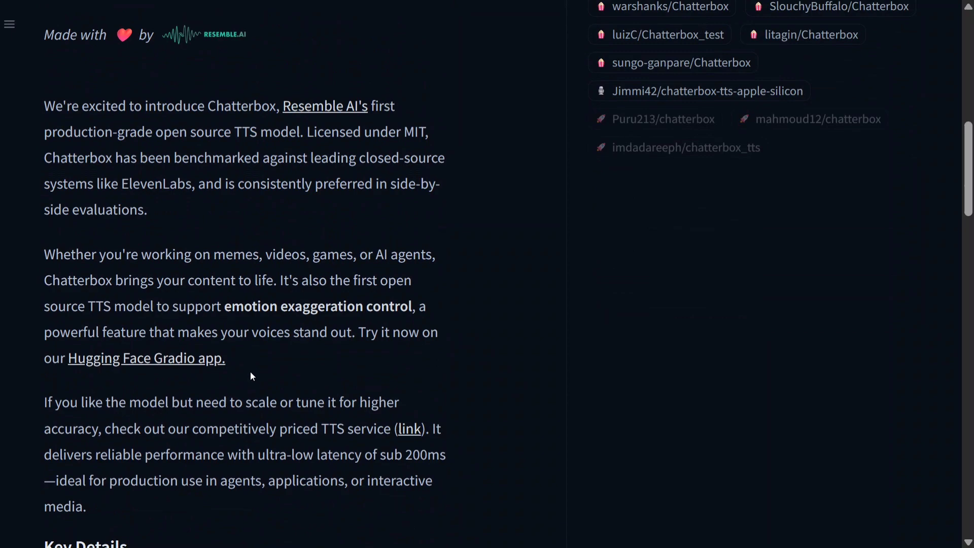
pyautogui.scroll(-3)
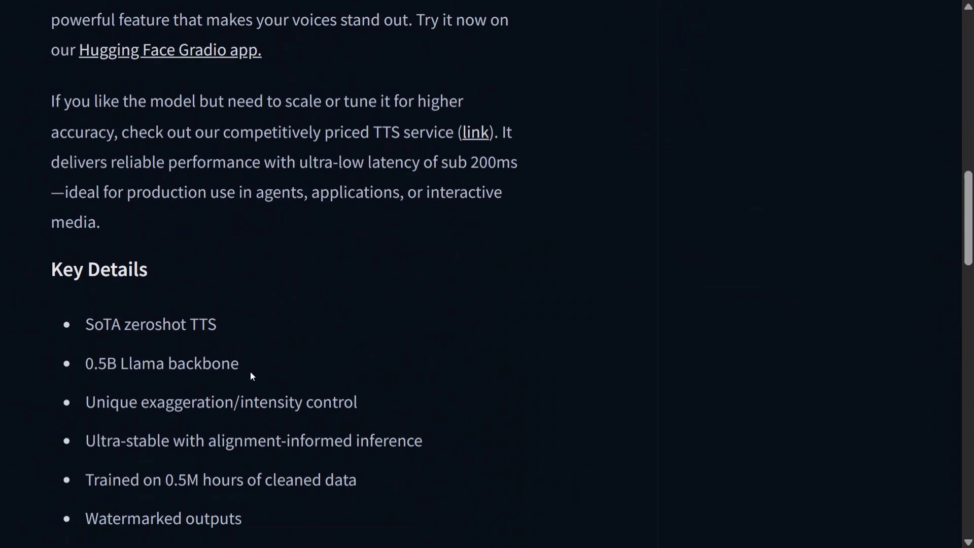
pyautogui.scroll(-3)
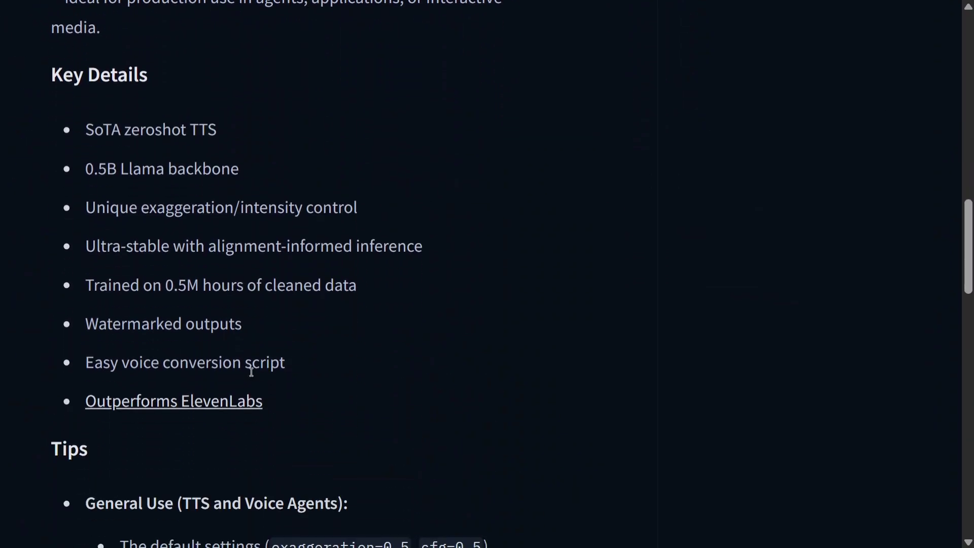
pyautogui.scroll(-3)
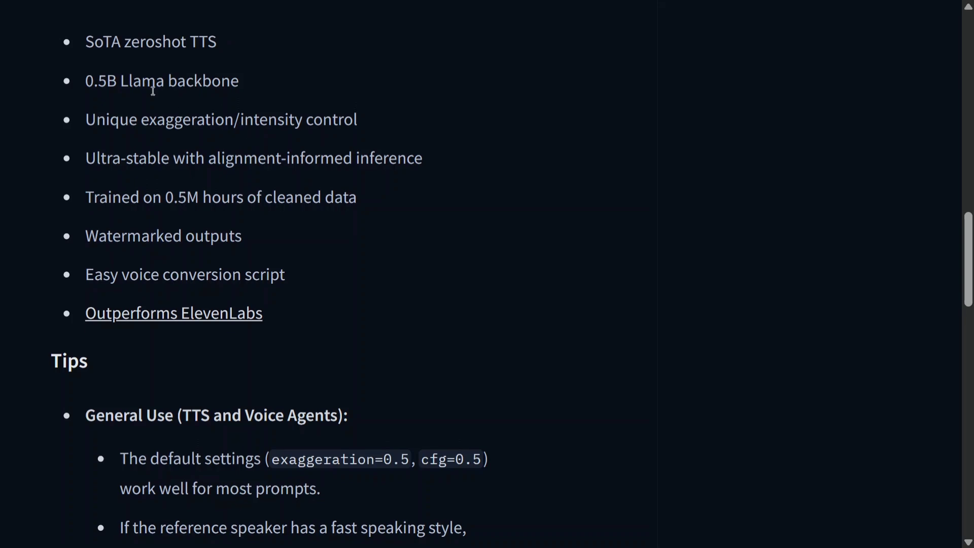
pyautogui.moveTo(255, 151)
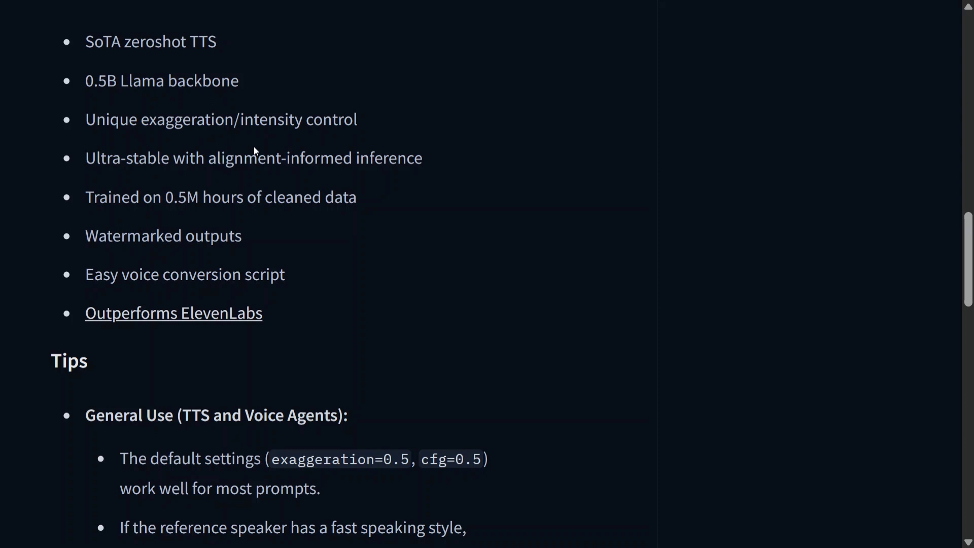
pyautogui.moveTo(241, 165)
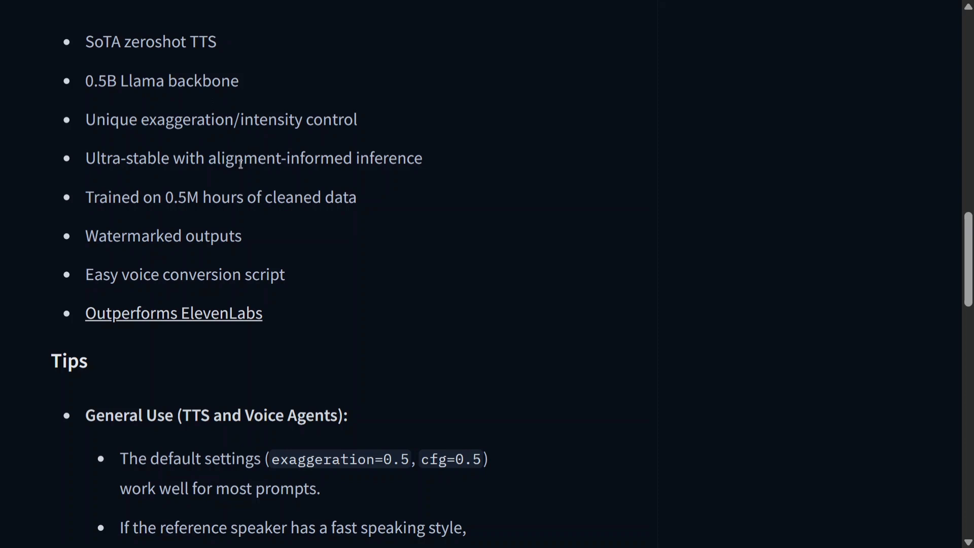
pyautogui.moveTo(248, 214)
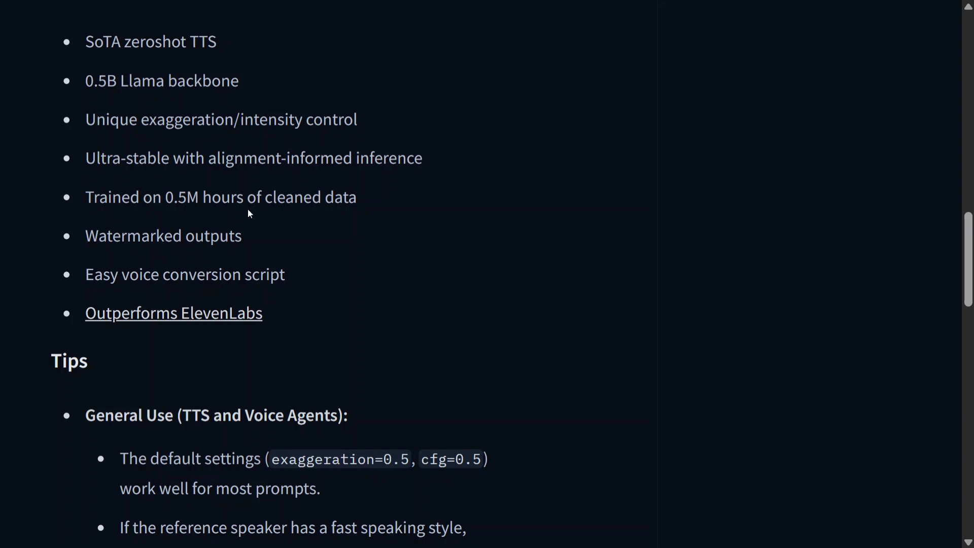
# - Highlight the Watermarked outputs key detail, deselect it, and continue to the Tips section
pyautogui.doubleClick(162, 236)
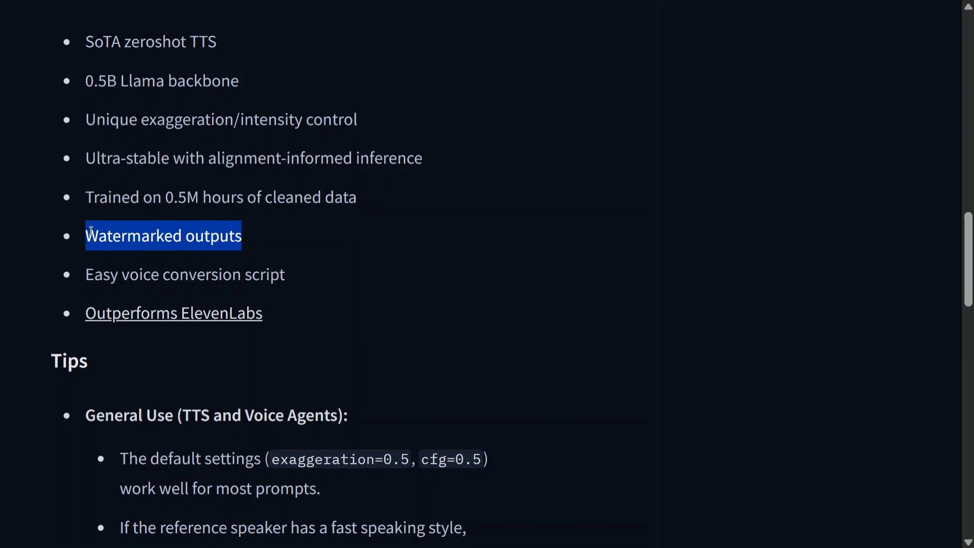
pyautogui.click(404, 253)
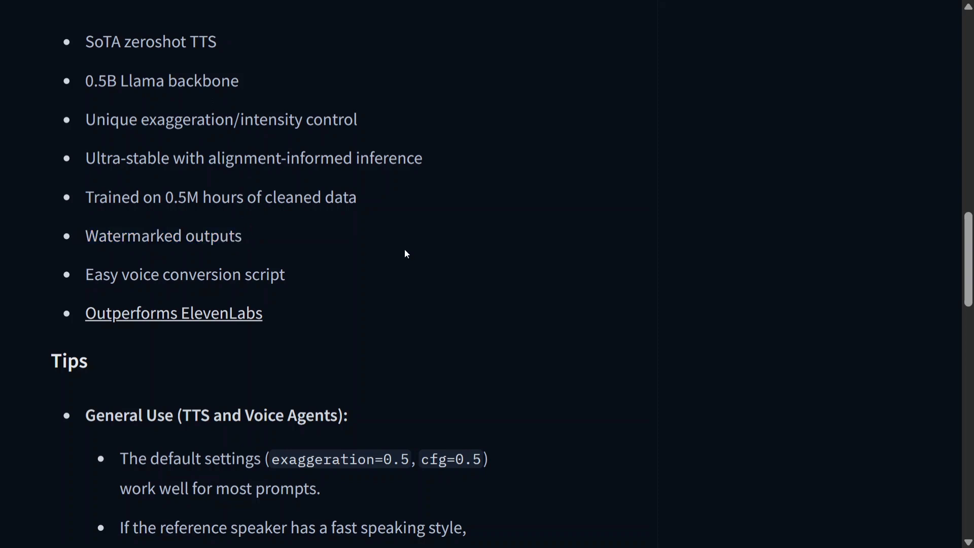
pyautogui.moveTo(398, 253)
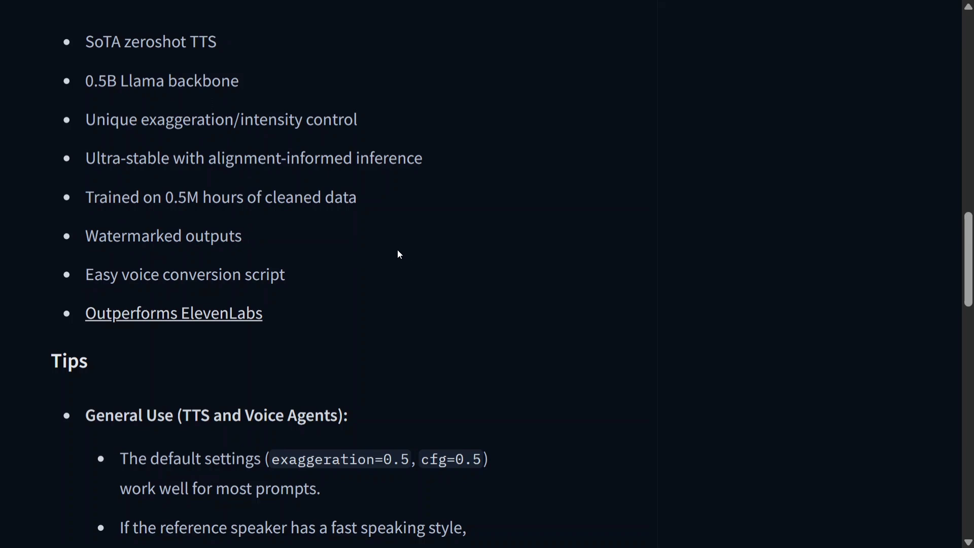
pyautogui.scroll(-3)
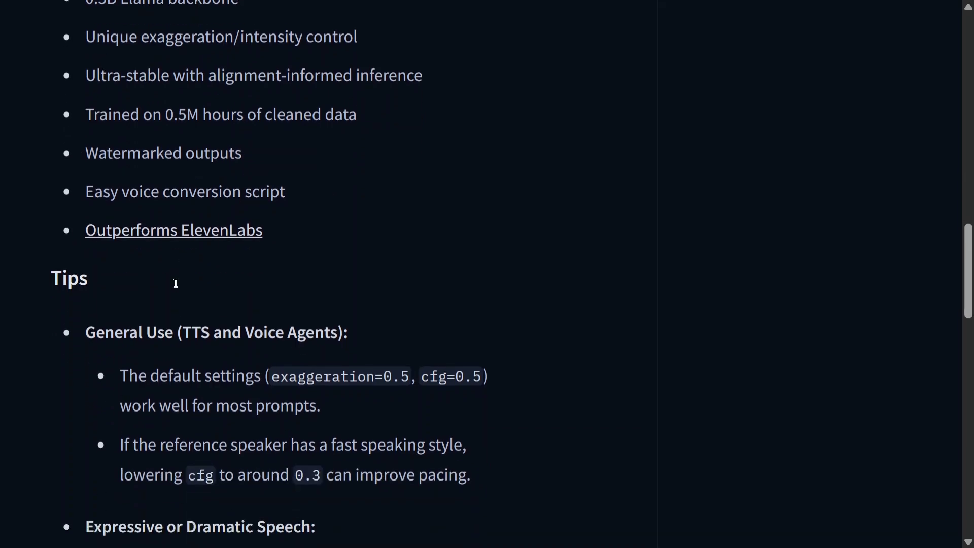
# - Review the tuning tips and reach the pip install chatterbox-tts command and usage example code
pyautogui.scroll(-3)
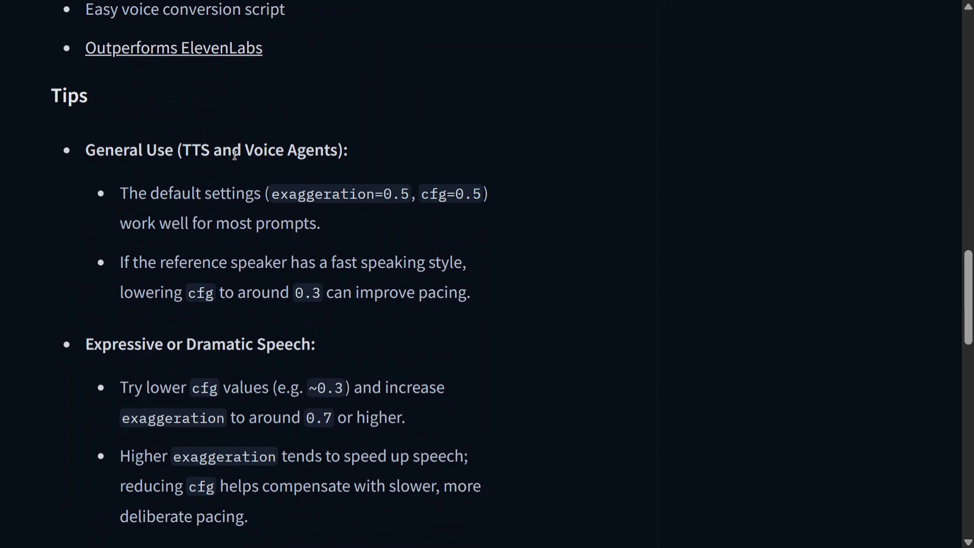
pyautogui.moveTo(407, 248)
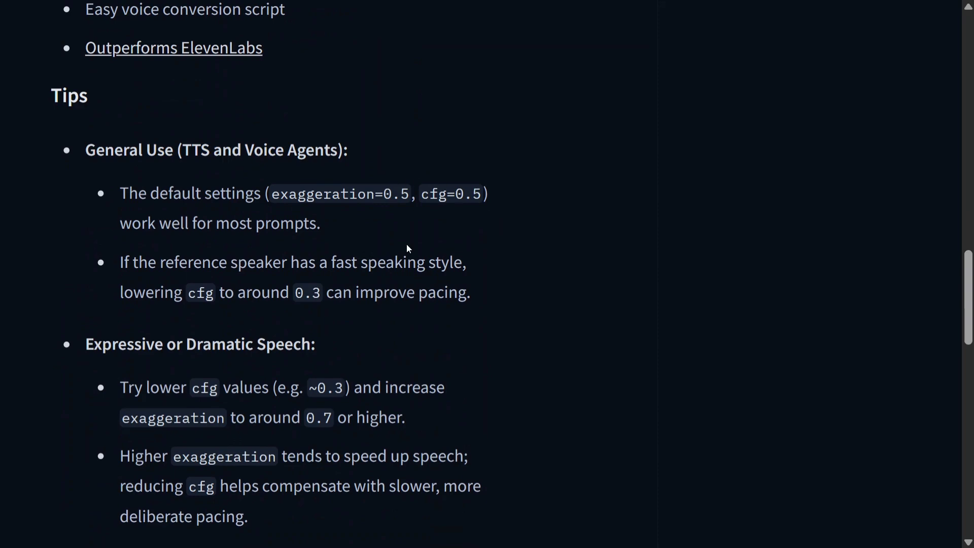
pyautogui.moveTo(381, 316)
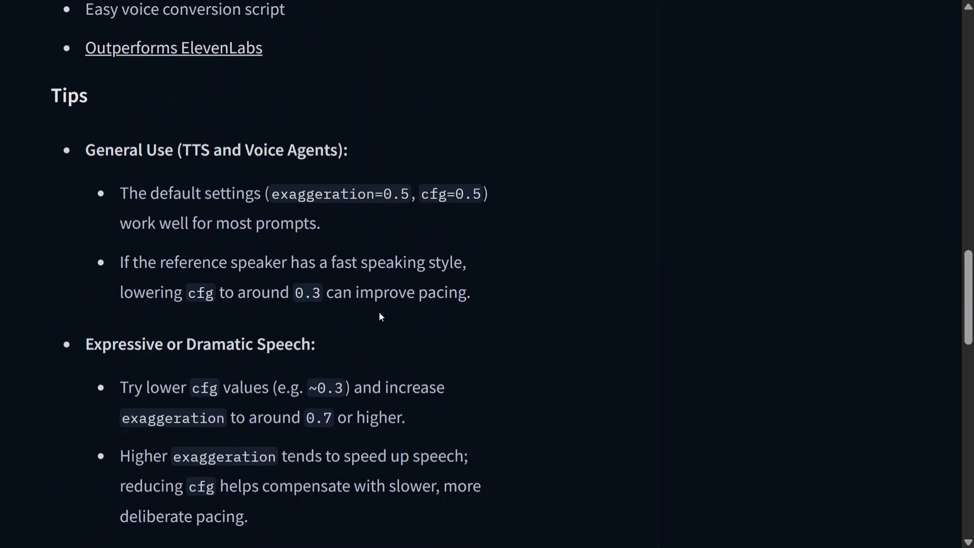
pyautogui.scroll(-3)
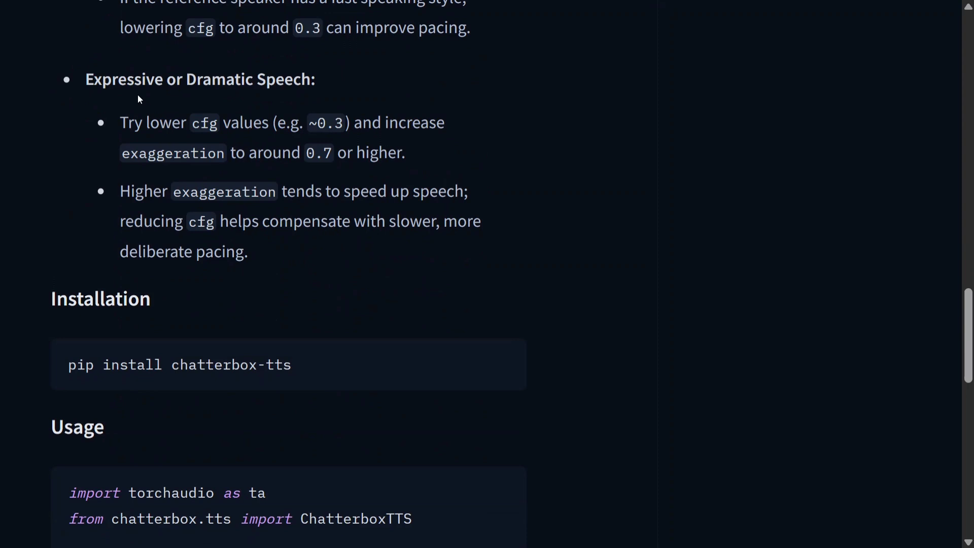
pyautogui.moveTo(278, 112)
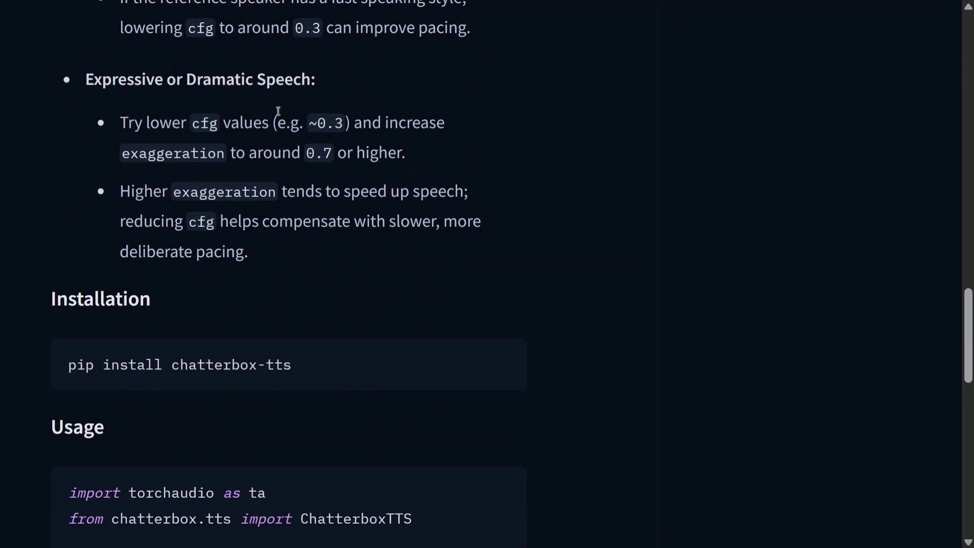
pyautogui.moveTo(328, 184)
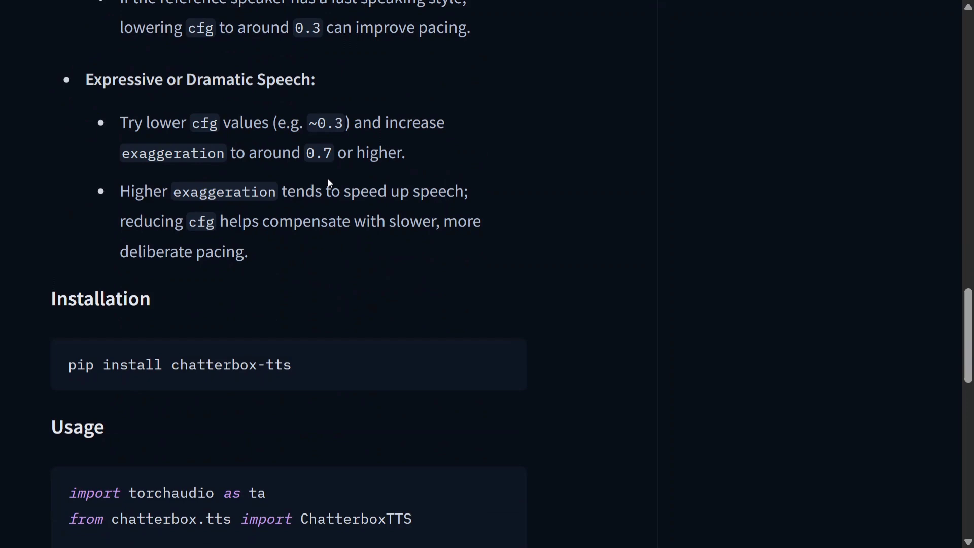
pyautogui.scroll(-3)
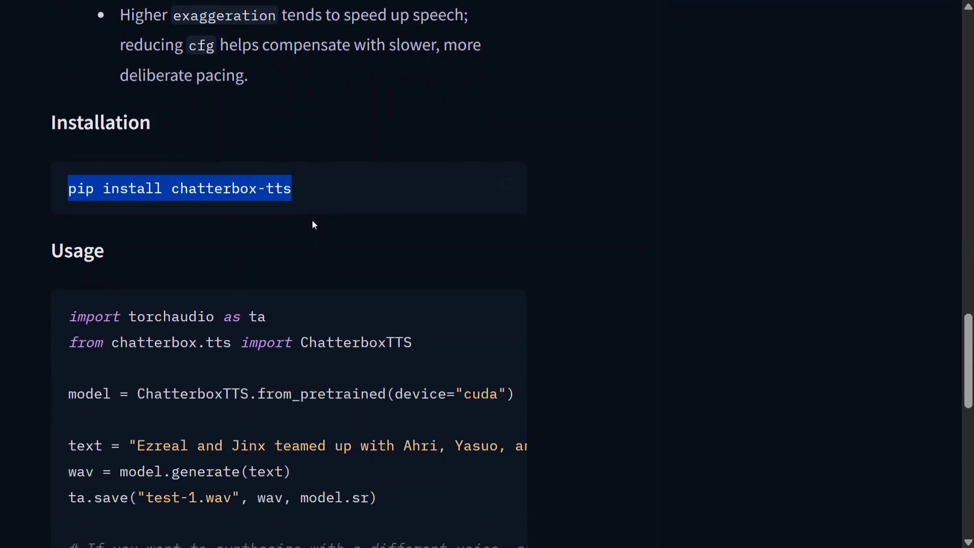
pyautogui.scroll(-3)
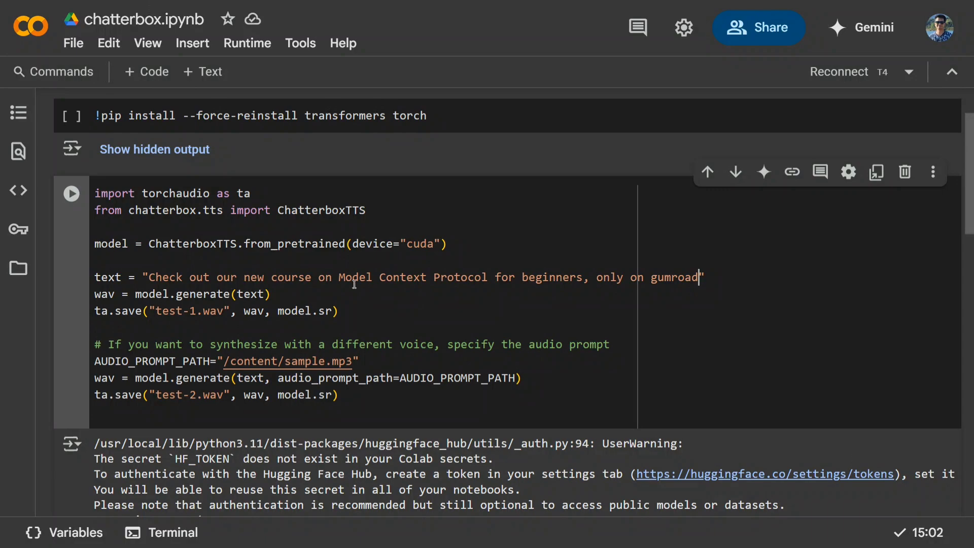
# - Play the 4-second test-2.wav clip produced by the Colab notebook and review the generation logs
pyautogui.scroll(-3)
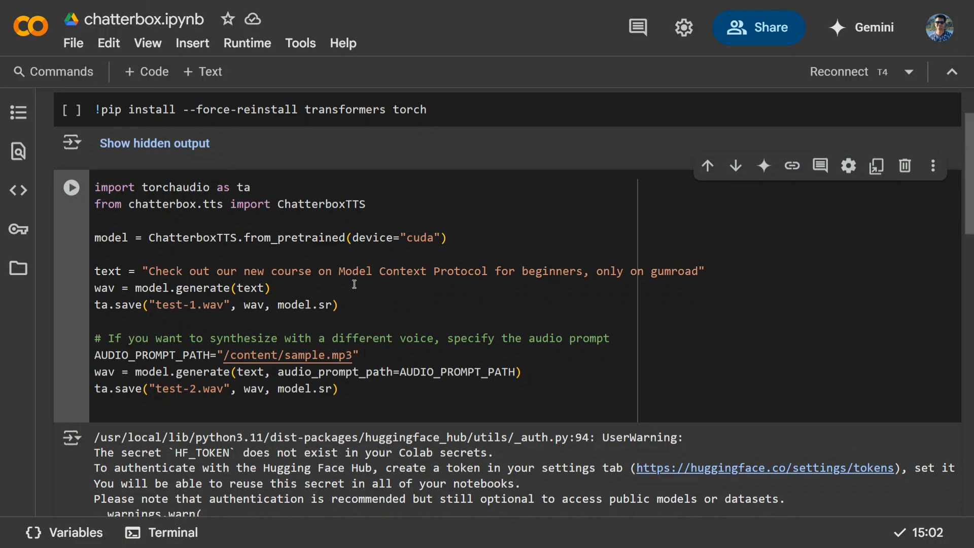
pyautogui.scroll(-3)
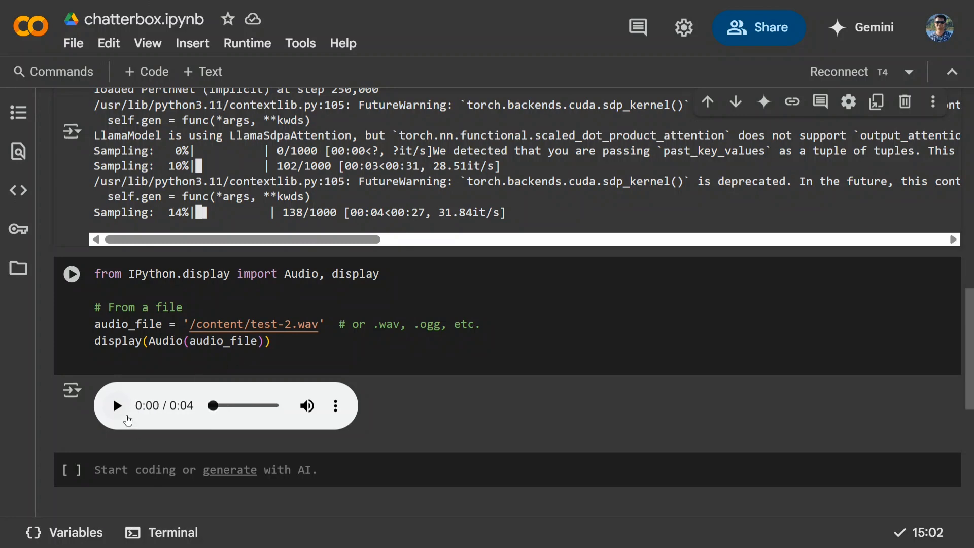
pyautogui.click(115, 406)
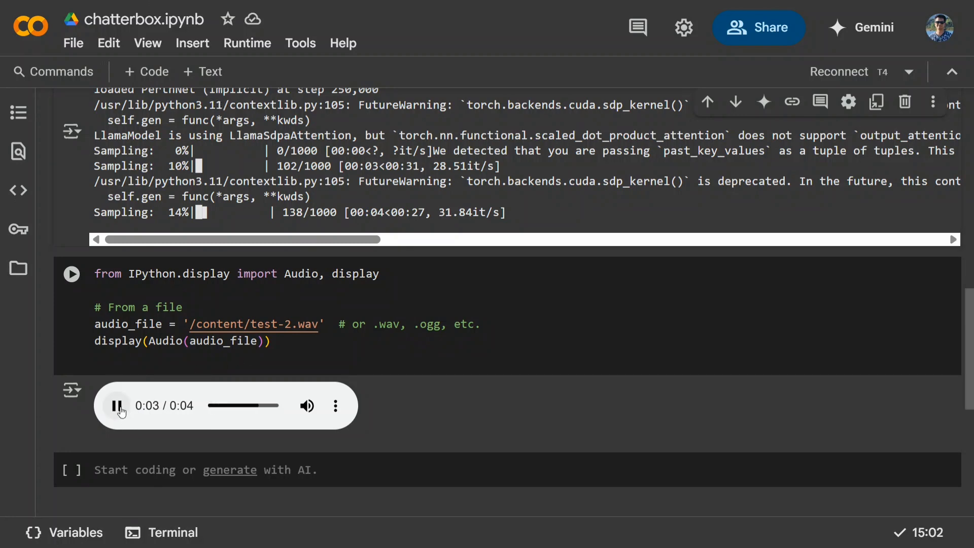
pyautogui.click(118, 406)
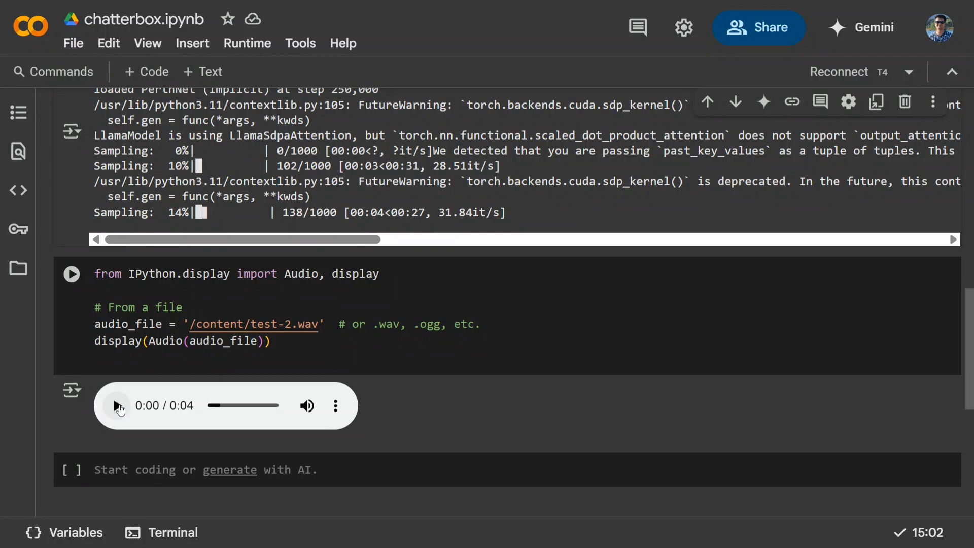
pyautogui.scroll(3)
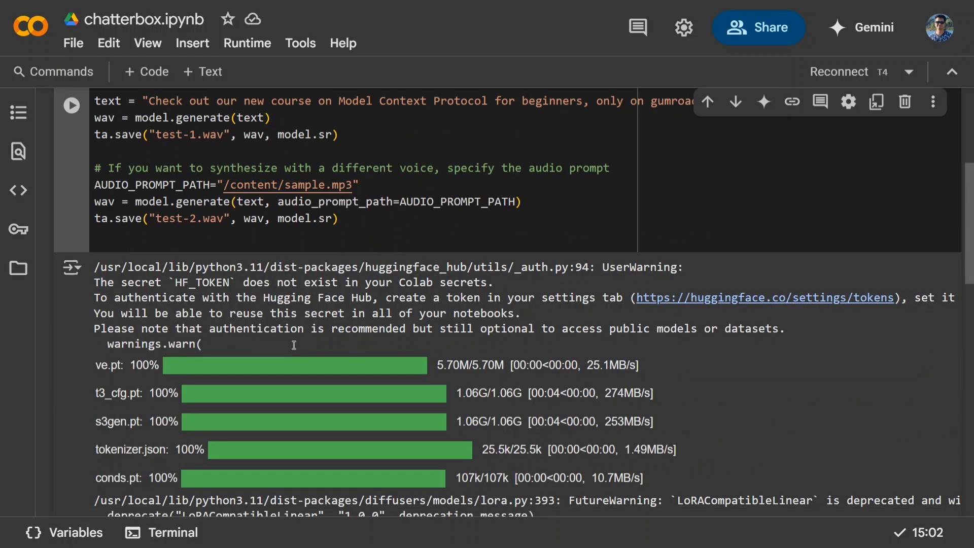
pyautogui.scroll(-3)
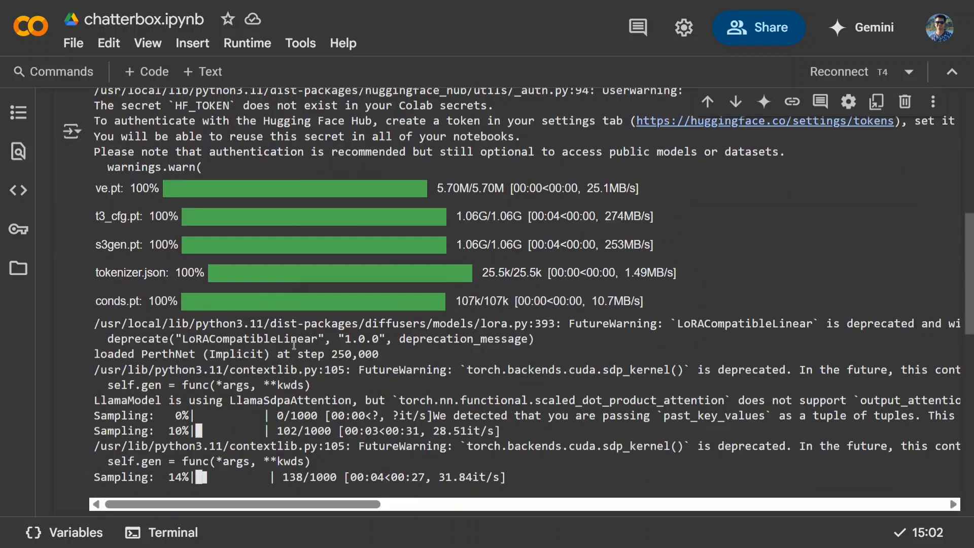